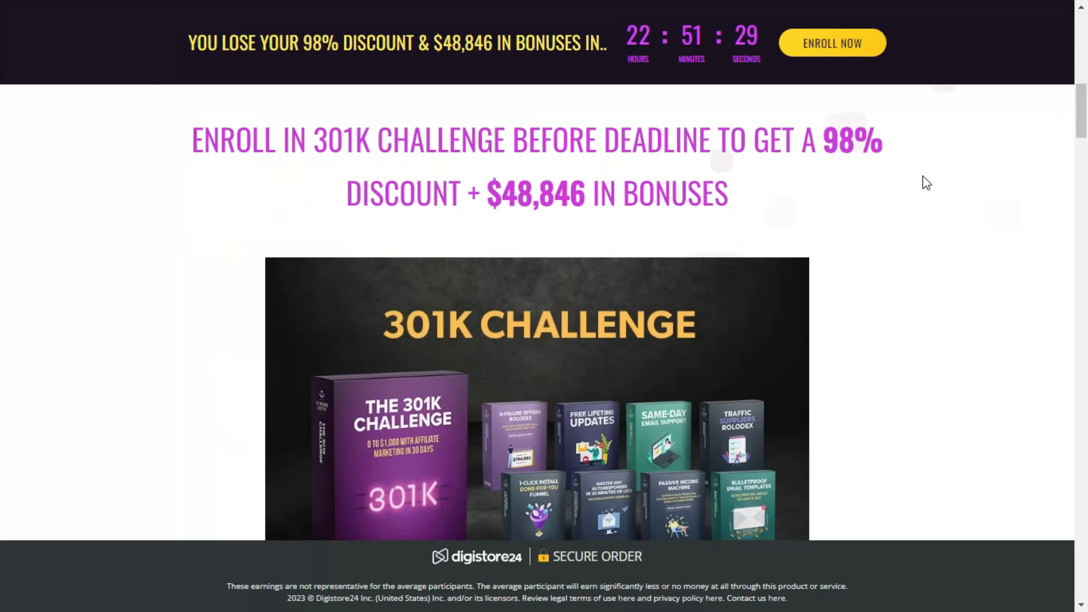
scroll("down", 3)
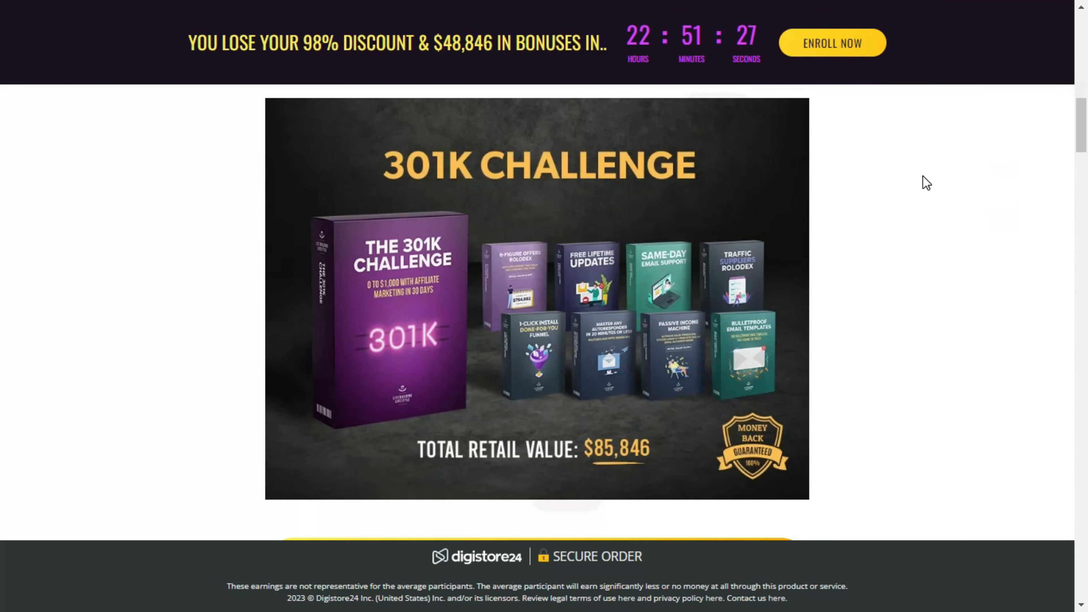
scroll("down", 3)
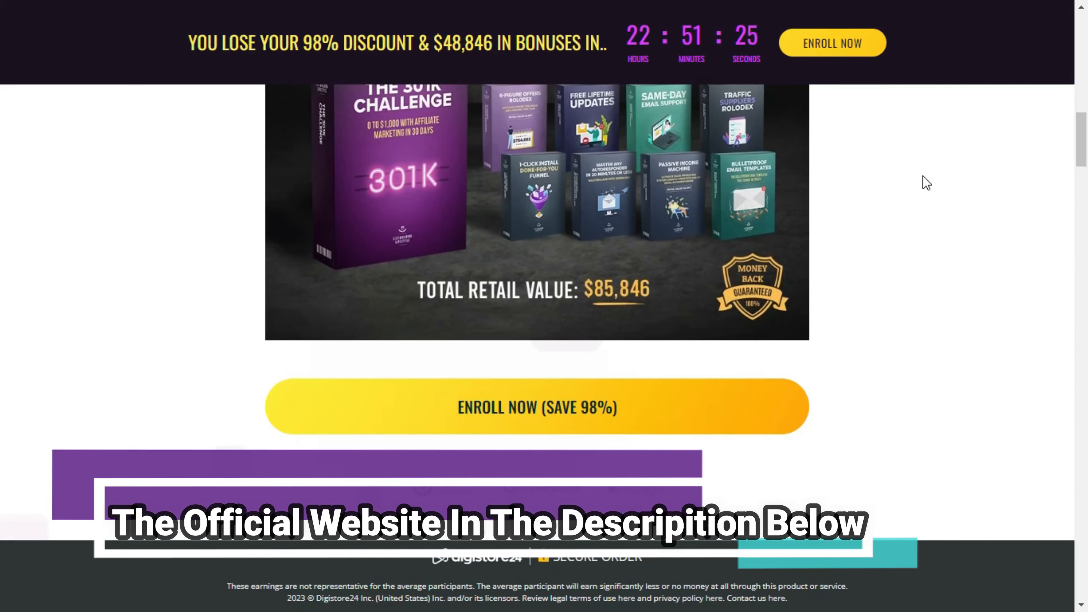
scroll("down", 3)
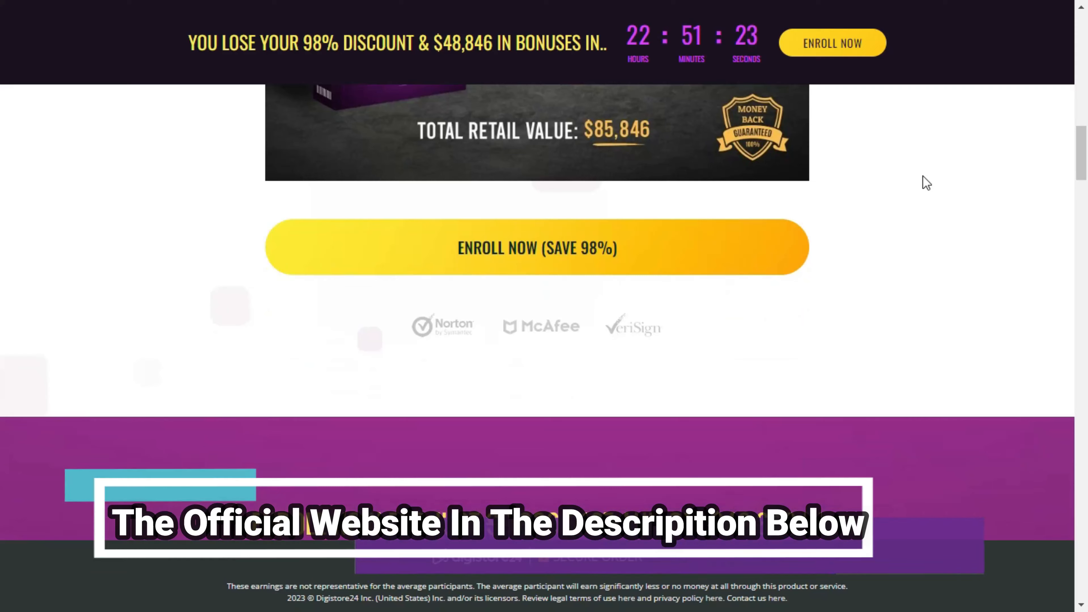
scroll("down", 3)
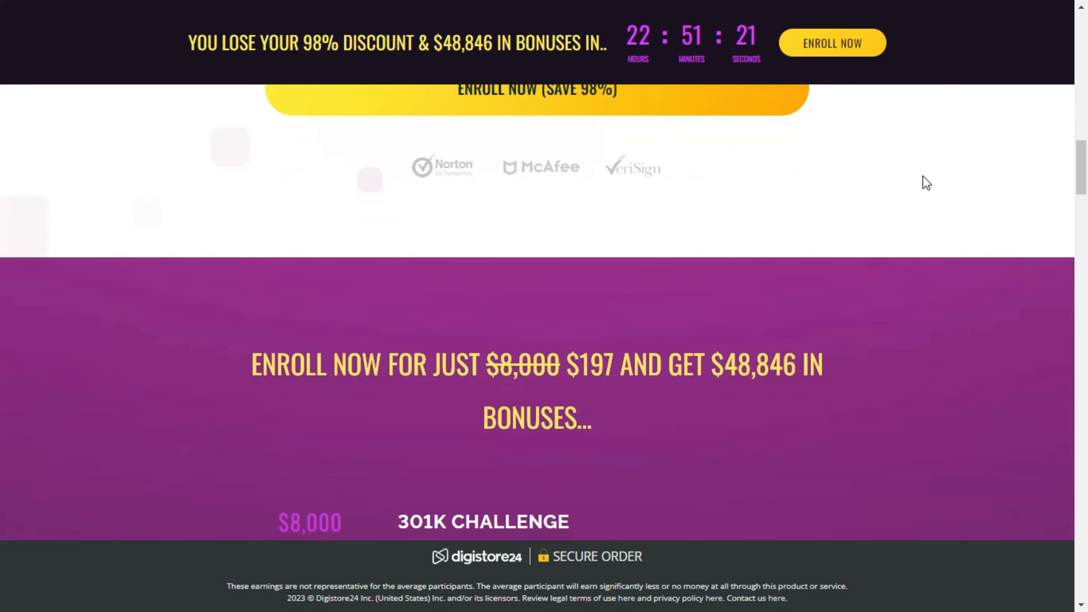